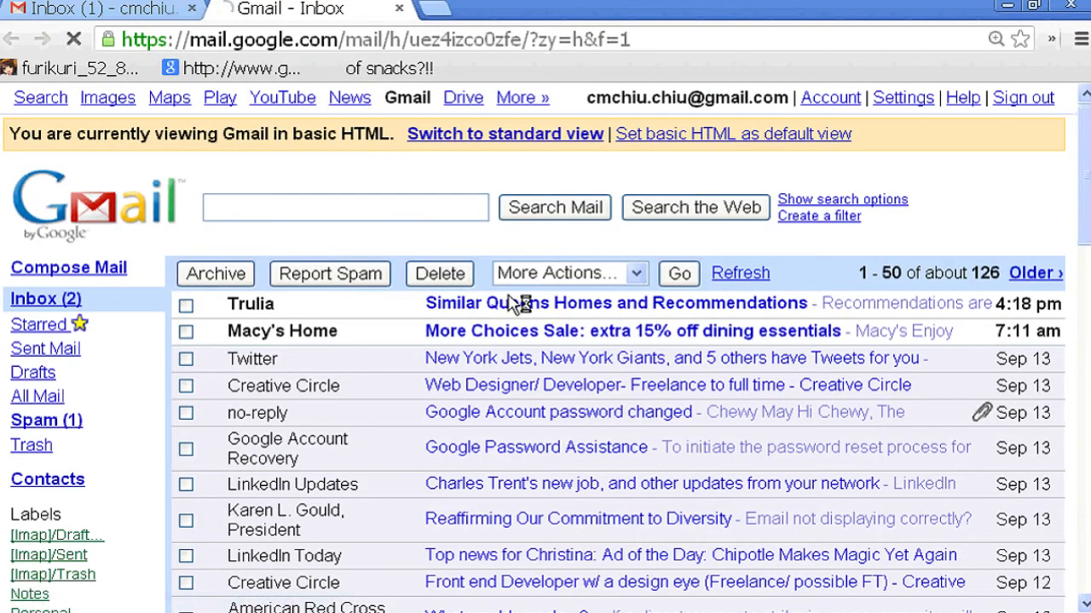
- Switch the basic HTML inbox back to the standard view using the yellow banner link
left_click(505, 134)
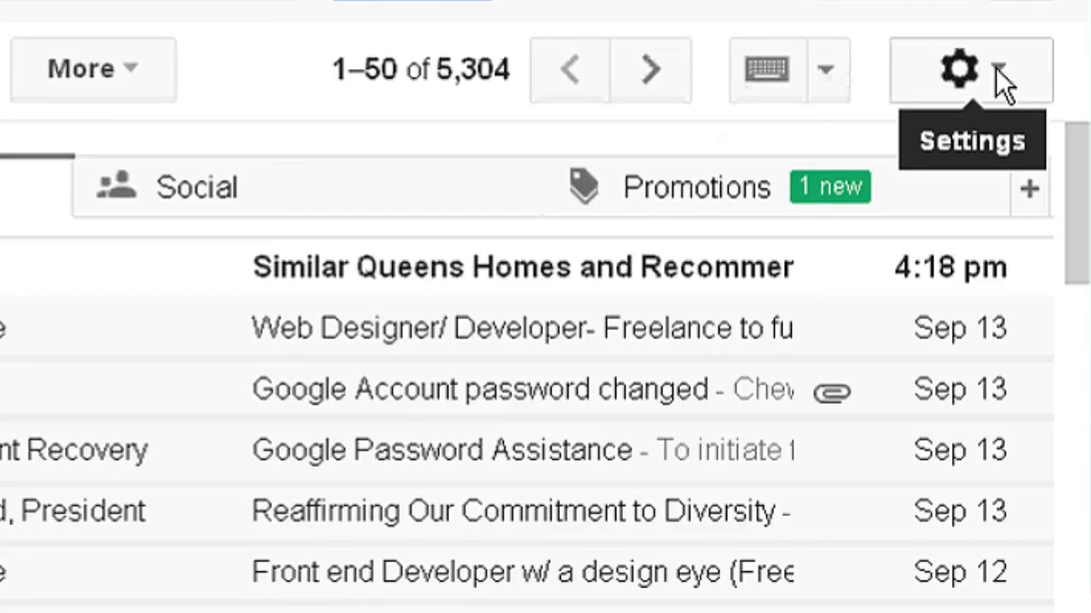
- Open Gmail Help from the Settings gear dropdown
left_click(960, 69)
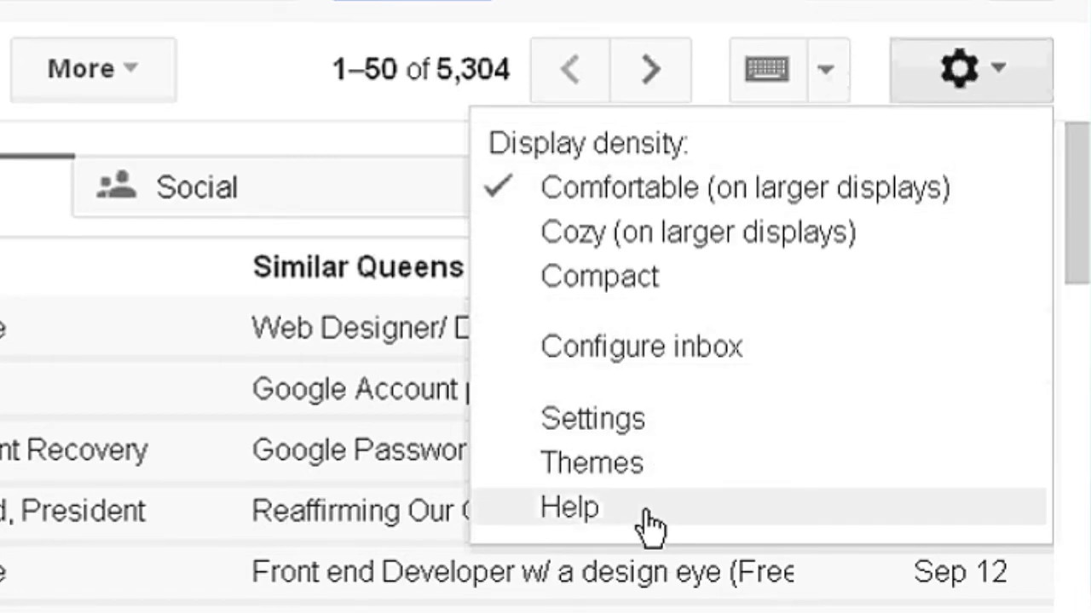
left_click(569, 507)
type("s")
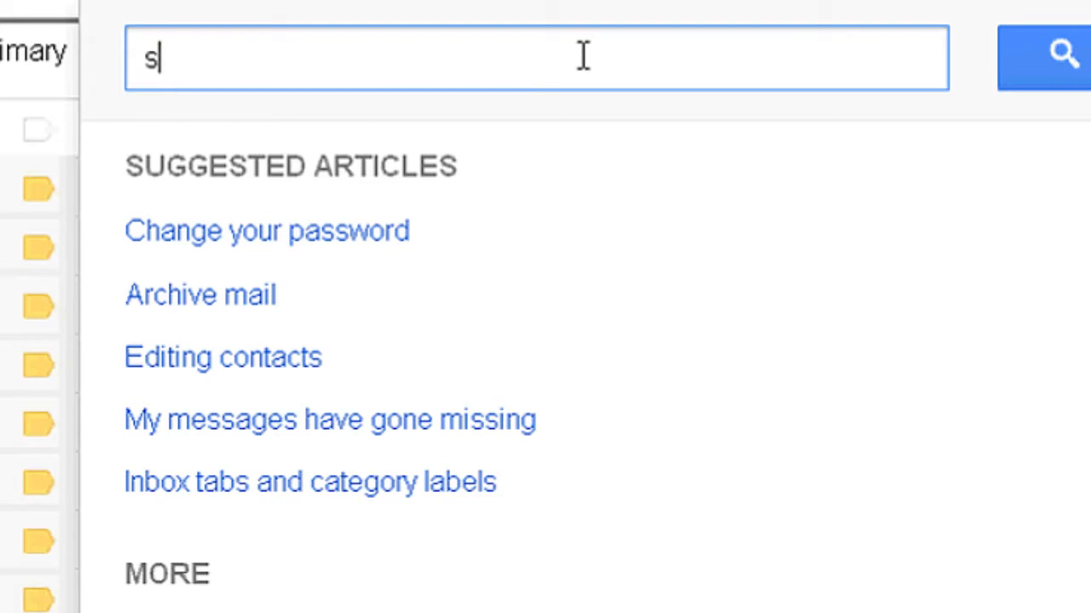
- Search Help for 'standard html view' and open the 'Standard view and basic HTML view' article
type("tandard h")
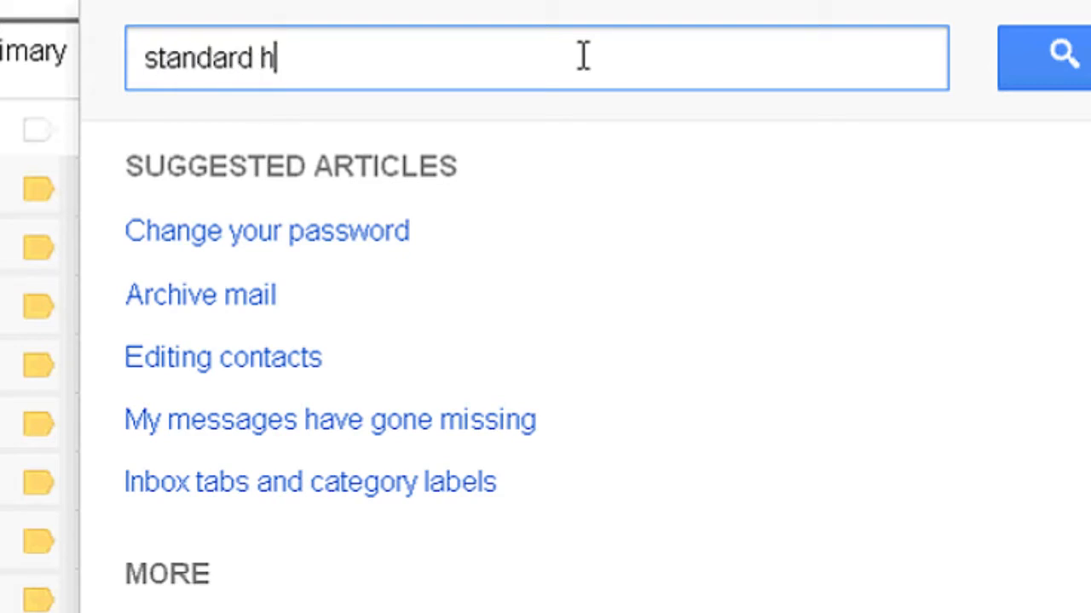
type("tml view")
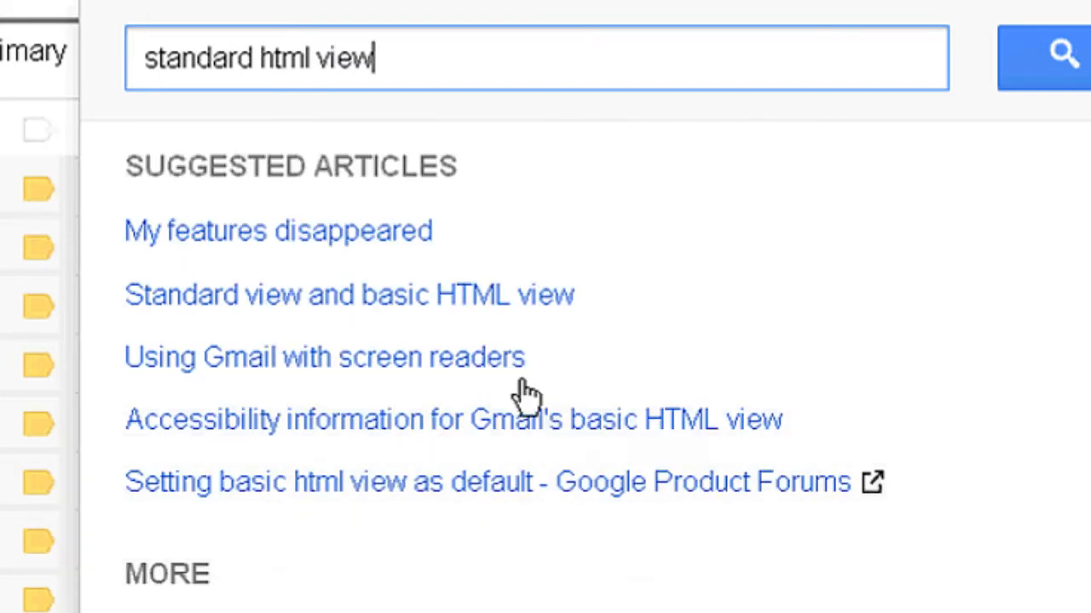
mouse_move(472, 315)
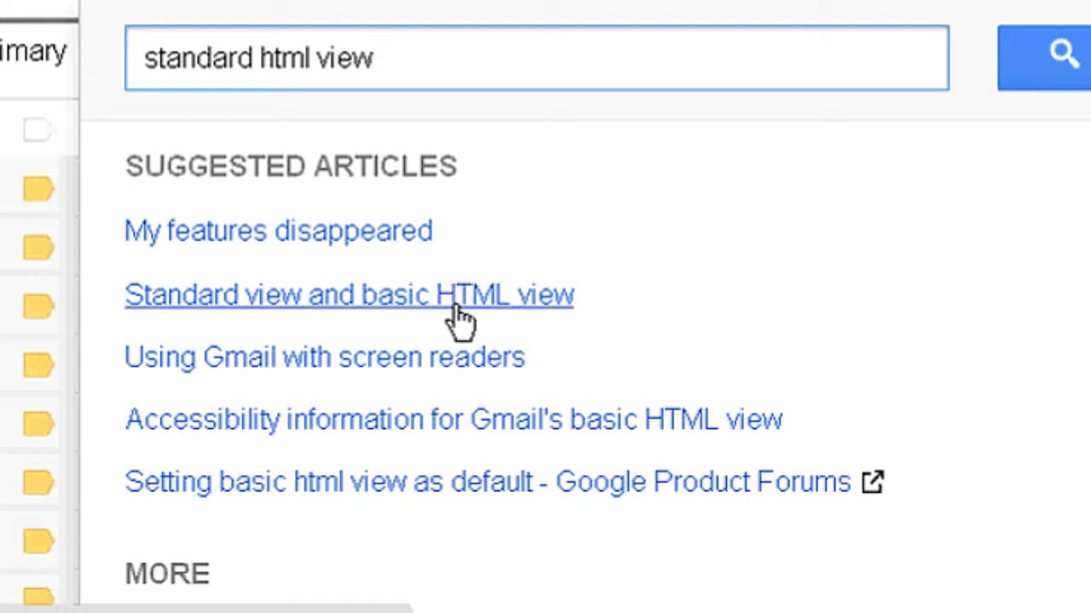
left_click(348, 294)
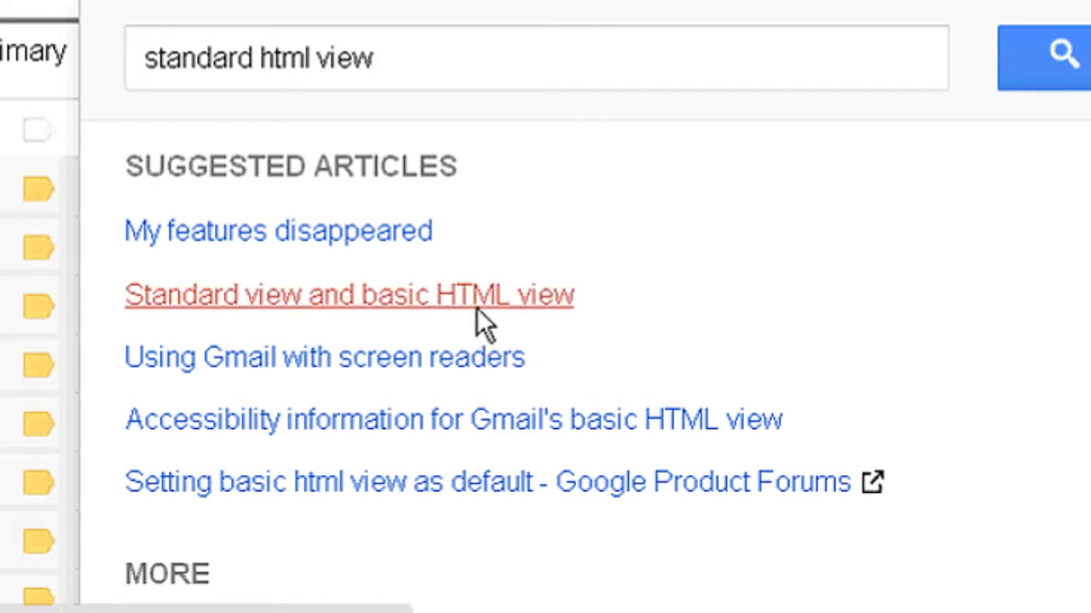
- Scroll the article down to the Basic HTML view unsupported features list
left_click(348, 294)
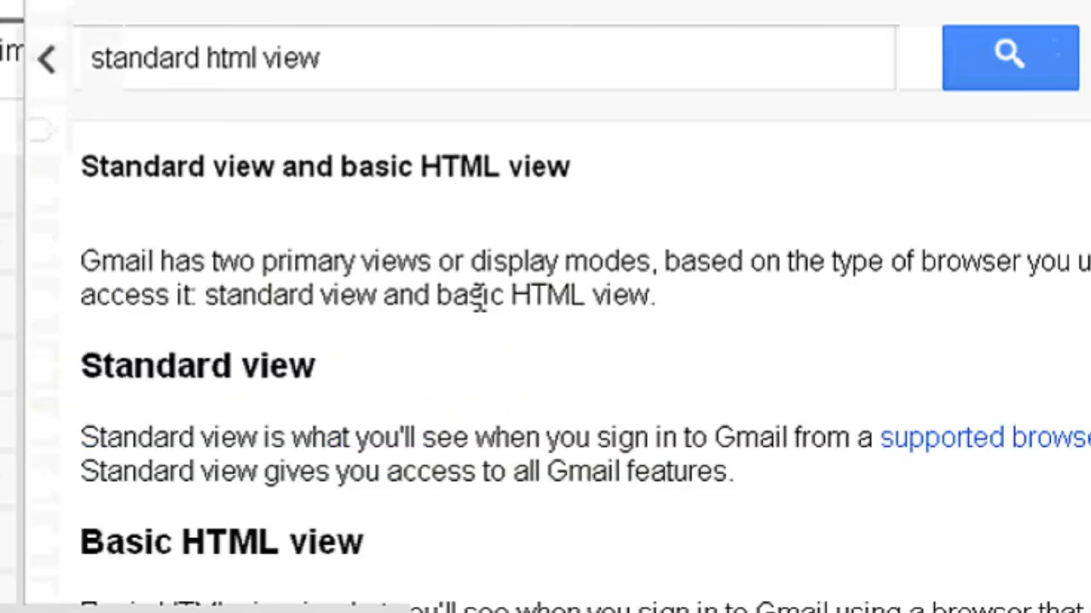
scroll("down", 3)
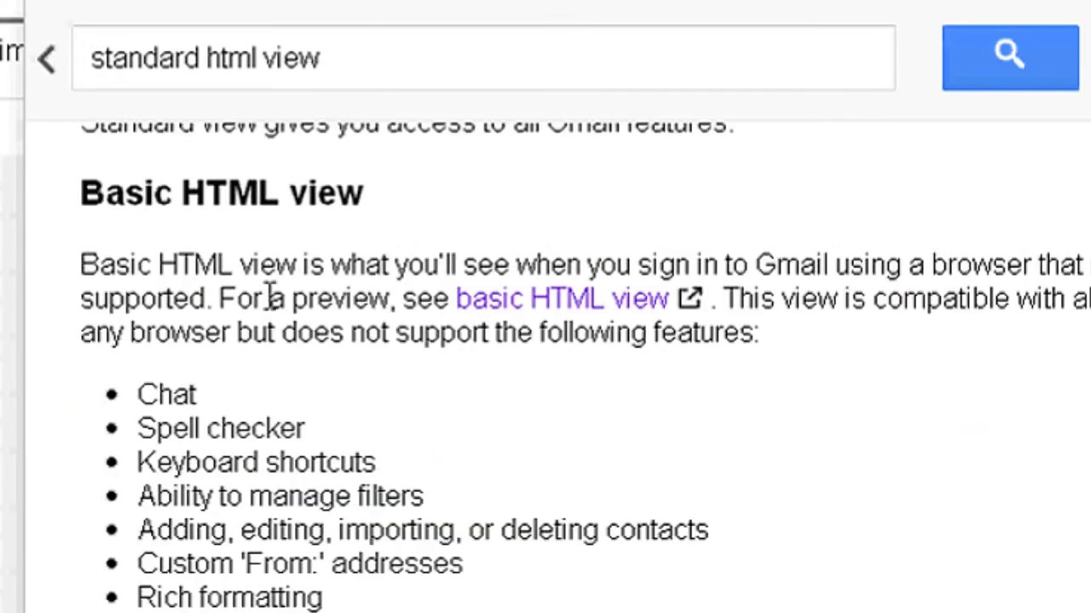
mouse_move(550, 252)
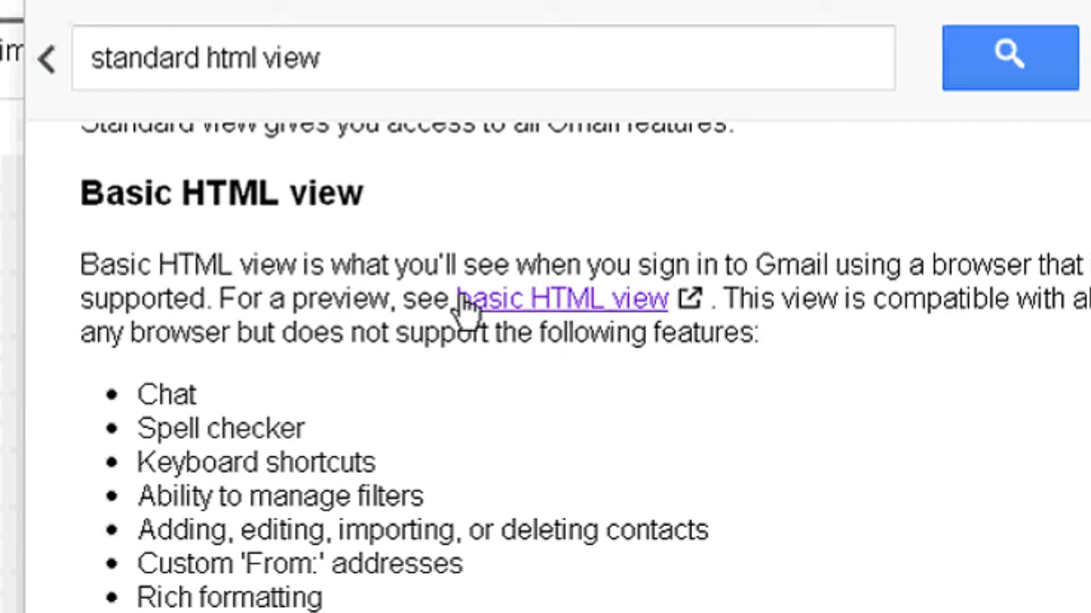
mouse_move(575, 307)
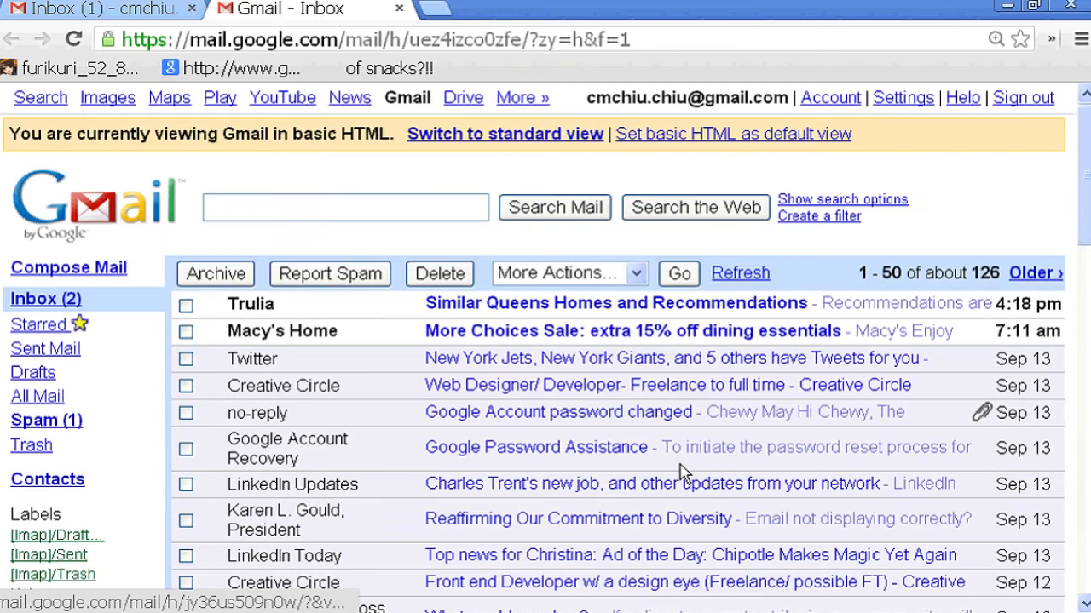
mouse_move(511, 304)
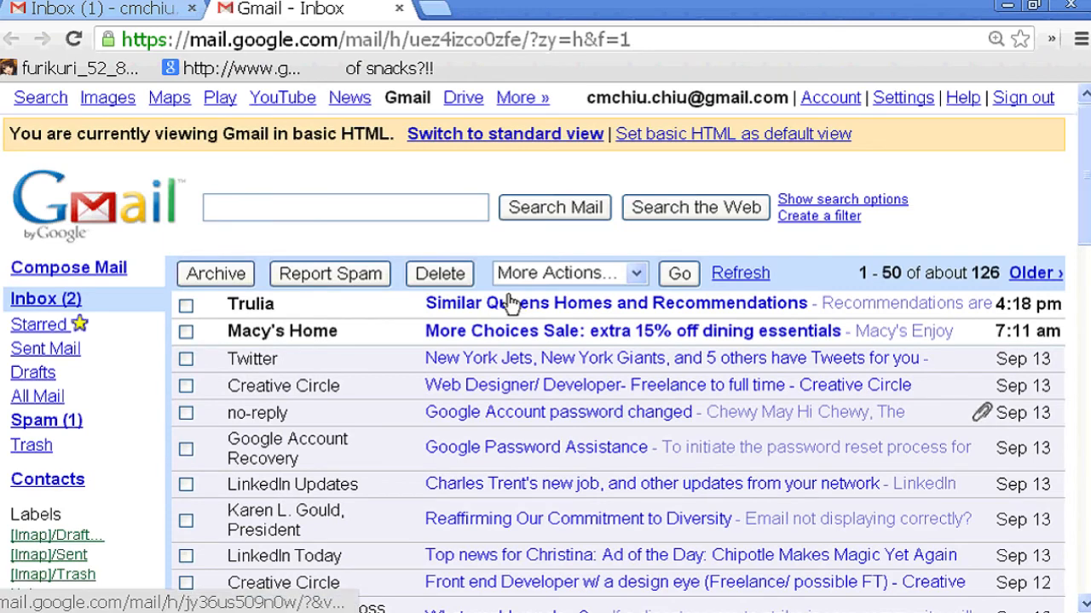